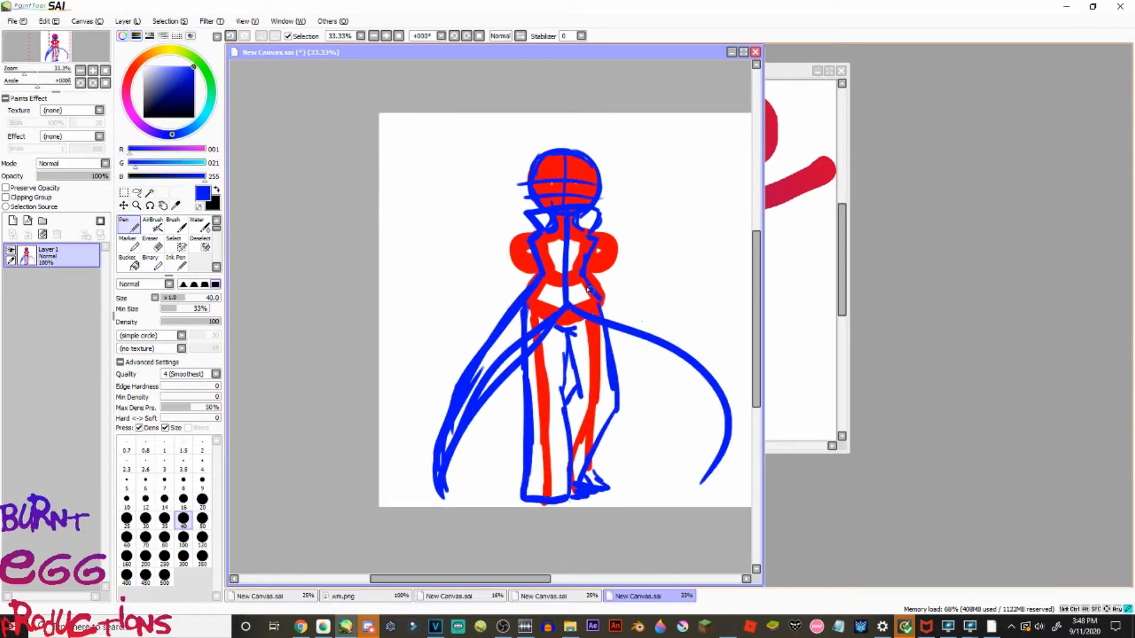
Scroll while sketching the red guide lines and blue coated figure on Layer 1.
{"action": "scroll", "scroll_direction": "down", "scroll_amount": 3}
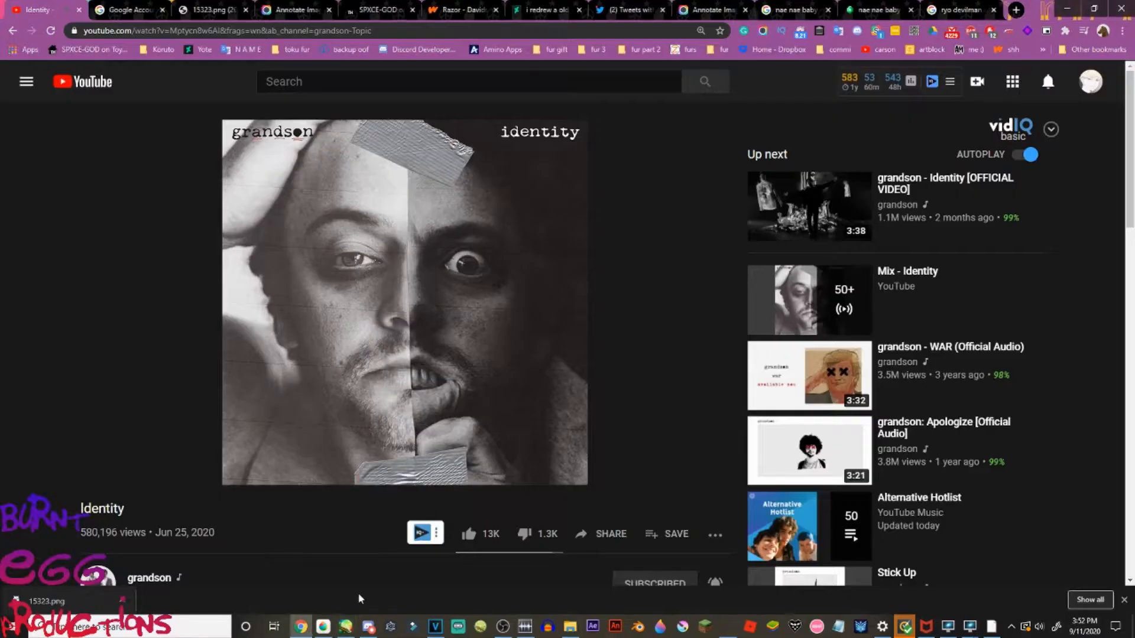
Scroll the browser page to play grandson's 'Identity' video.
{"action": "scroll", "scroll_direction": "down", "scroll_amount": 3}
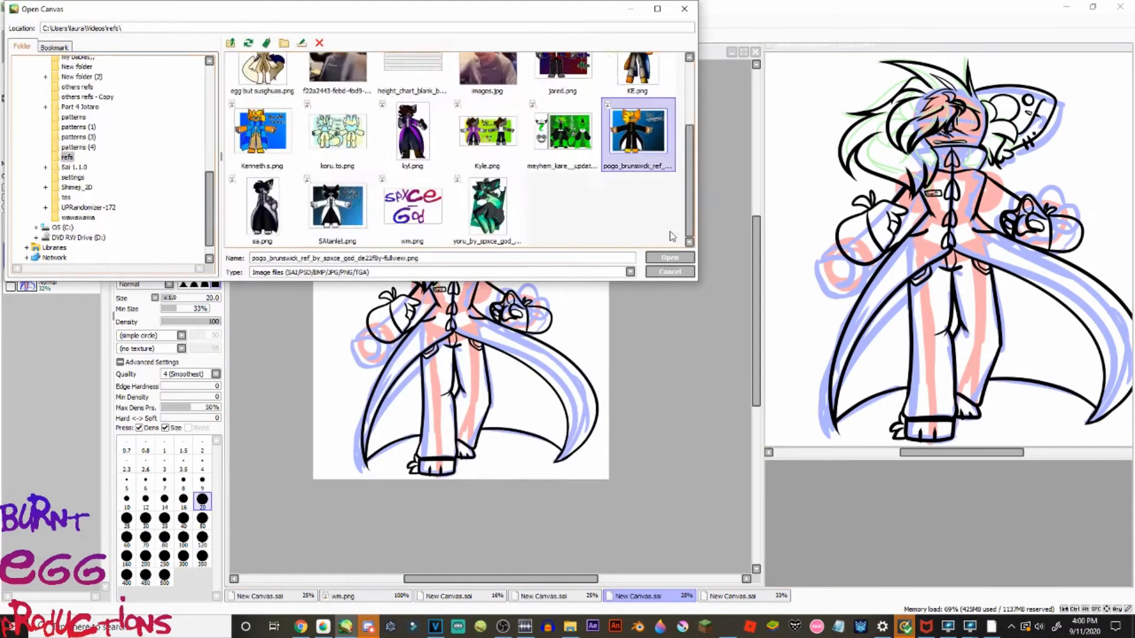
Open the pogo_brunswick reference image from the refs folder.
{"action": "left_click", "coordinate": [668, 258]}
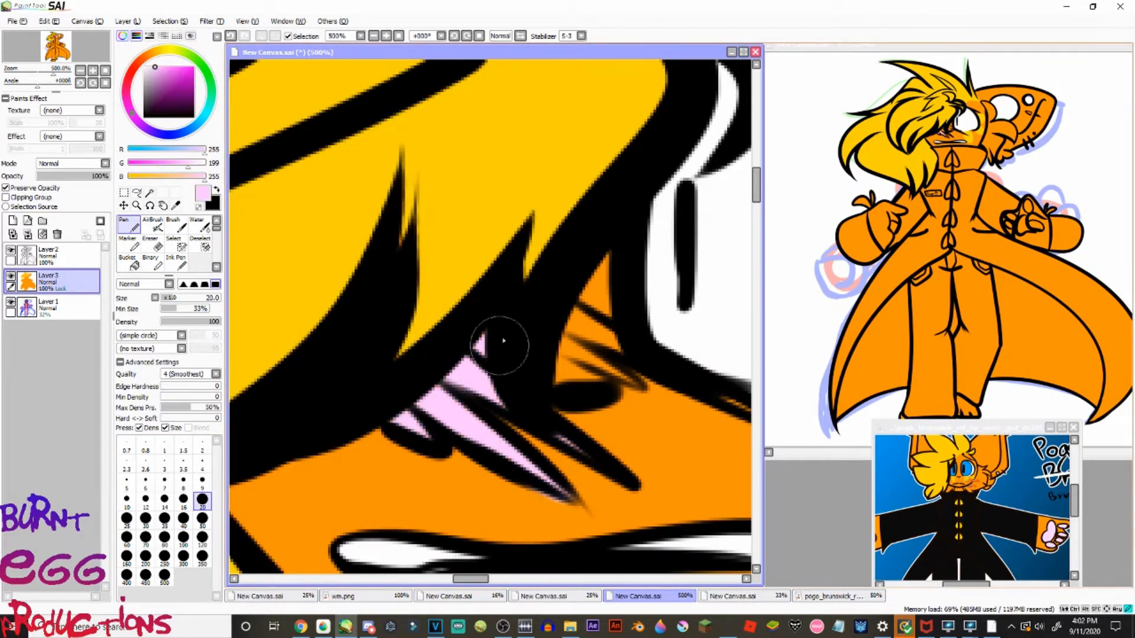
Add pink shading under the eye and sample the dark coat colour from the reference.
{"action": "left_click", "coordinate": [126, 249]}
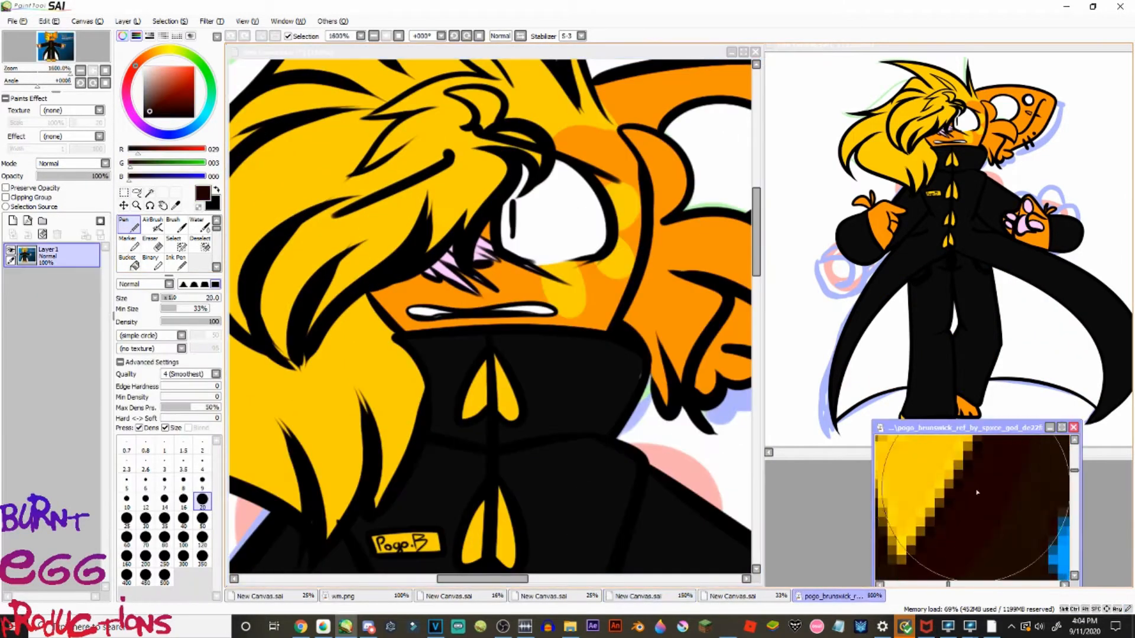
{"action": "left_click", "coordinate": [649, 596]}
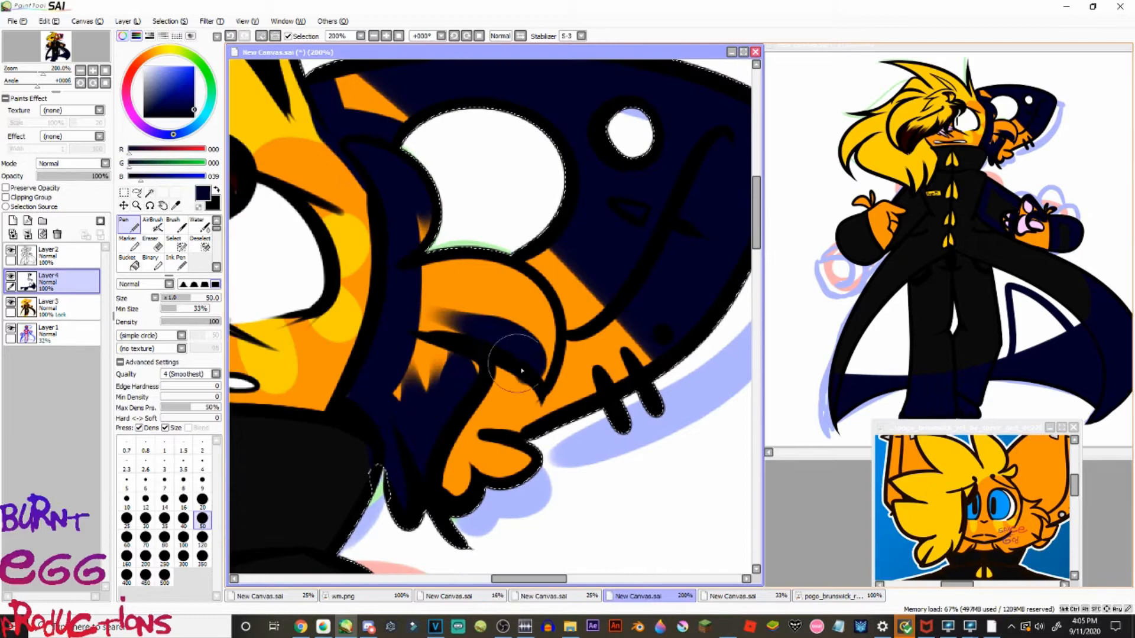
Scroll while painting dark navy shadows over the character and creature on a new layer.
{"action": "scroll", "scroll_direction": "down", "scroll_amount": 3}
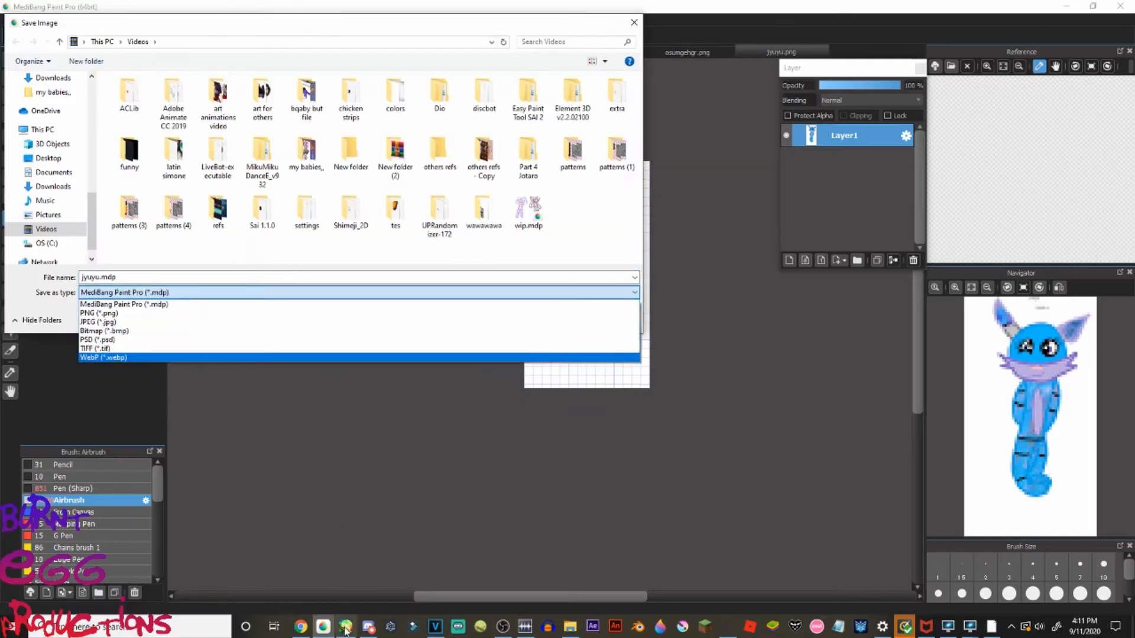
Choose a format such as PSD in the Save as type dropdown.
{"action": "left_click", "coordinate": [97, 340]}
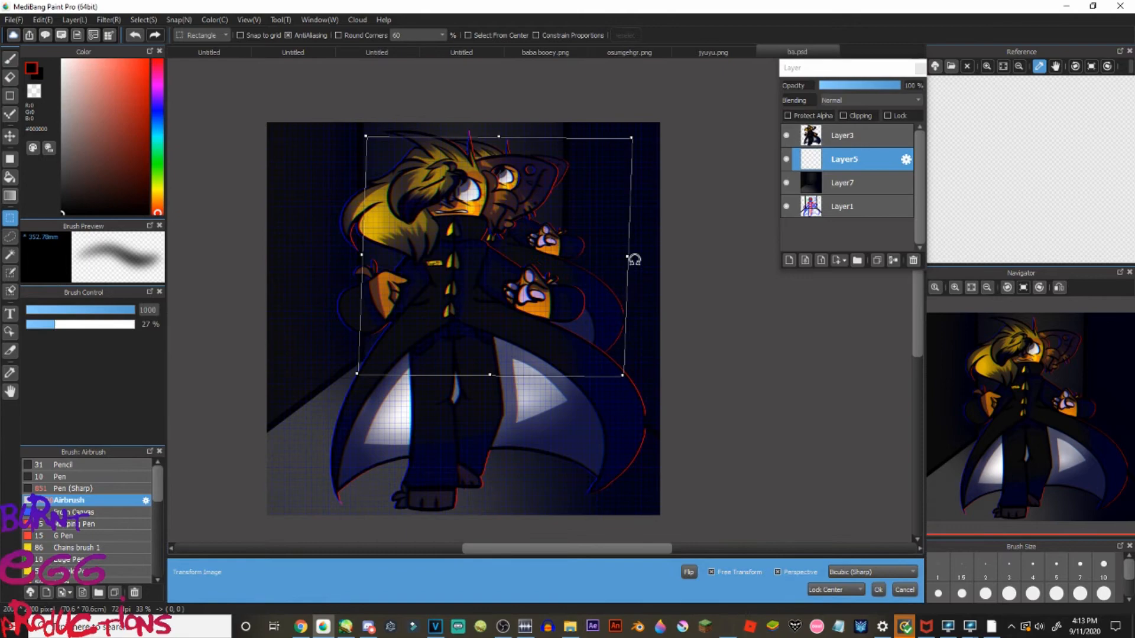
Confirm the Layer5 overlay transform, set its opacity to about 51%, and select Layer7.
{"action": "left_click", "coordinate": [877, 589]}
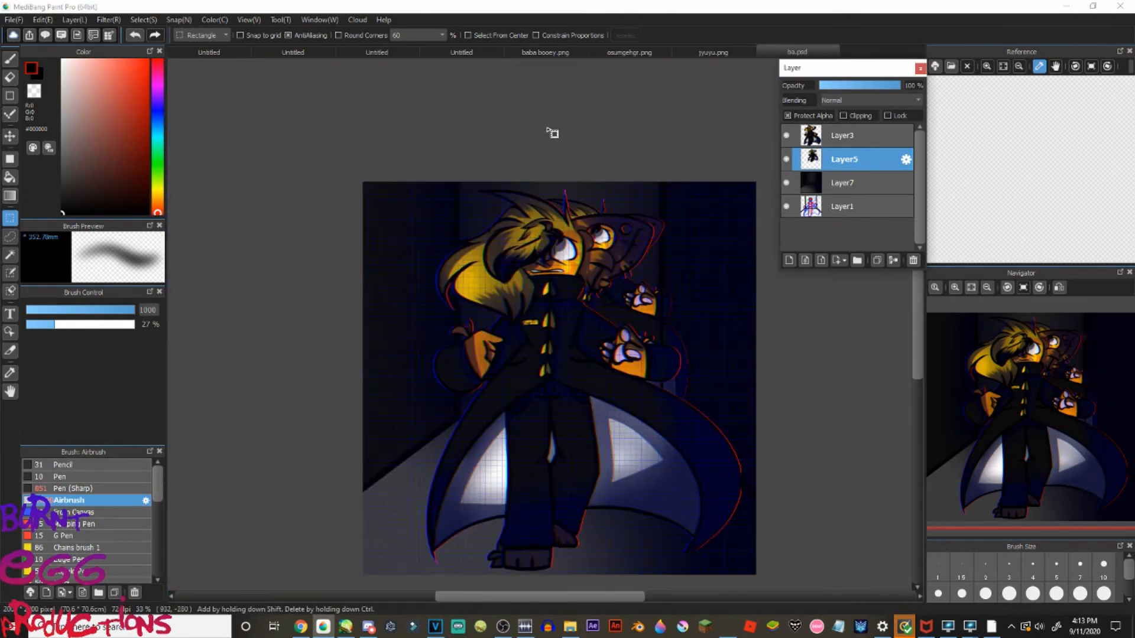
{"action": "left_click", "coordinate": [72, 488]}
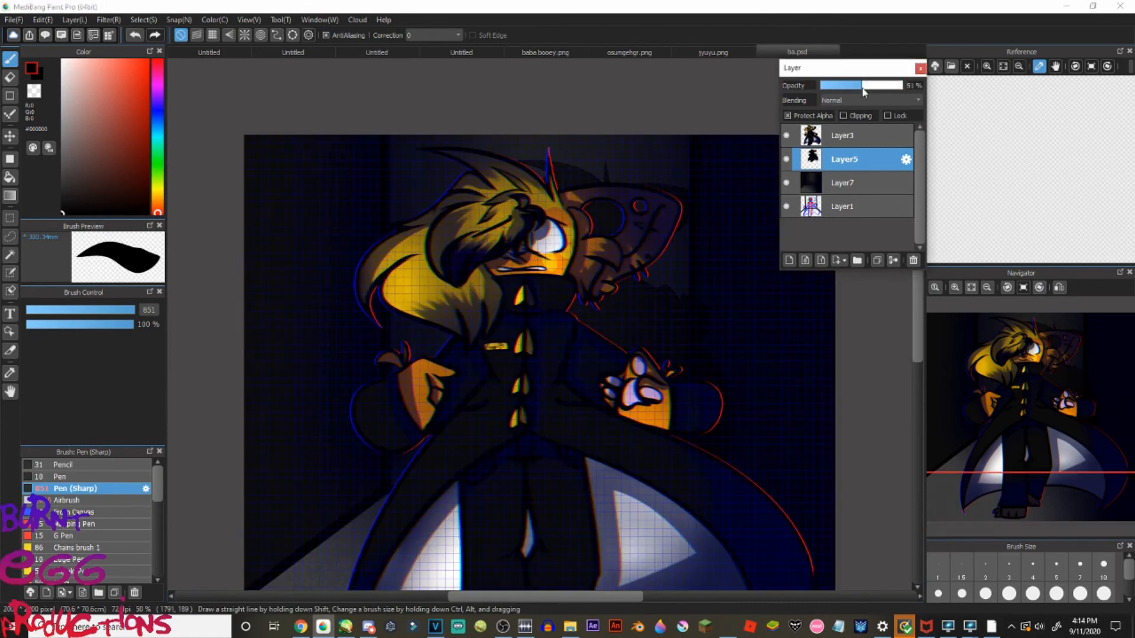
{"action": "left_click", "coordinate": [841, 182]}
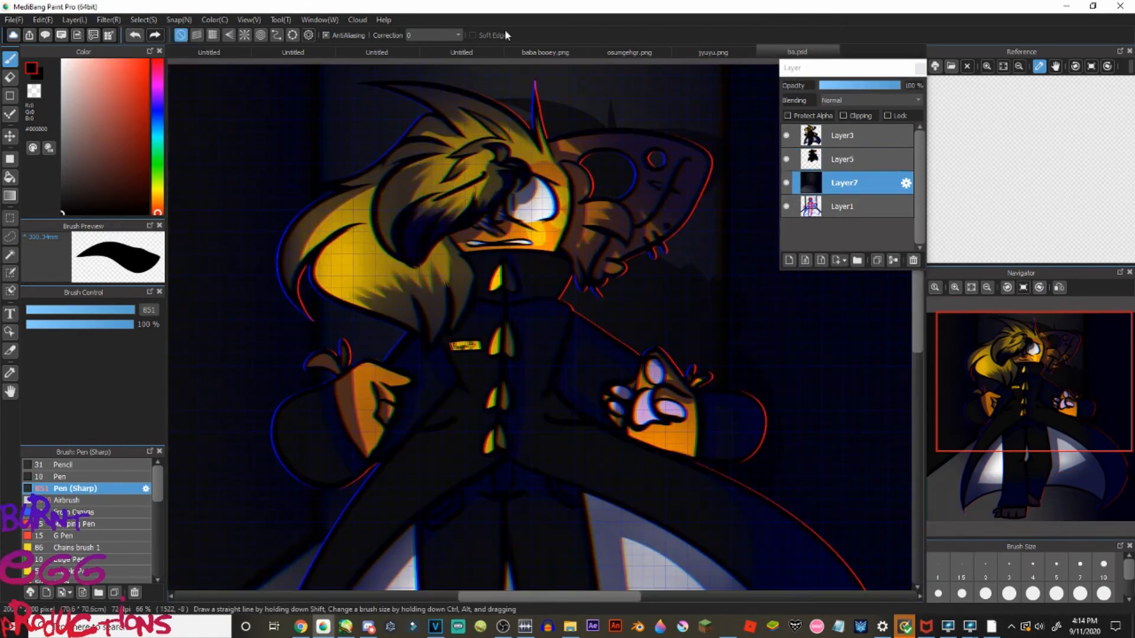